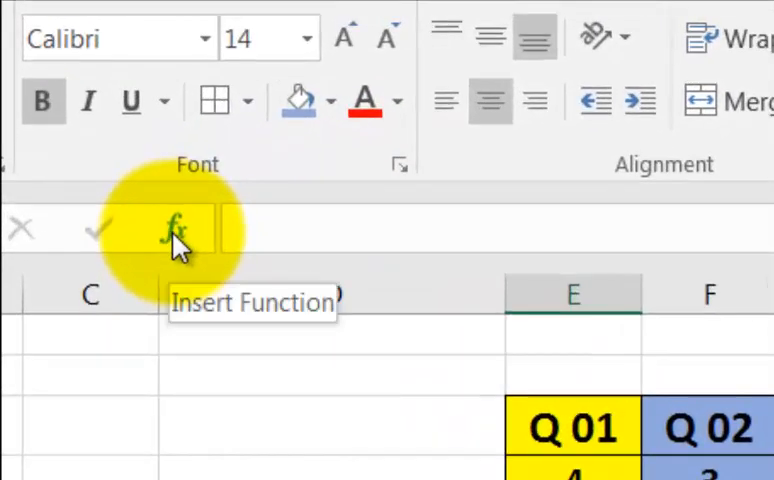
Step: Pick AVERAGE from the Statistical category in Insert Function for the Q01 Means cell
{"action": "left_click", "coordinate": [175, 228]}
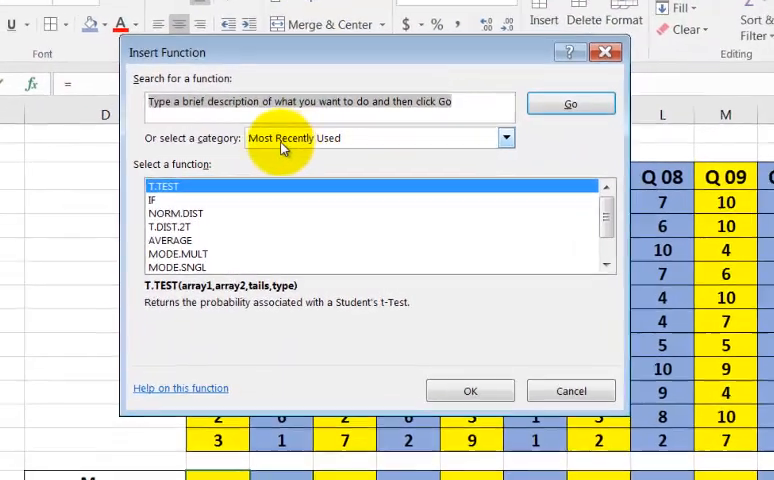
{"action": "left_click", "coordinate": [505, 138]}
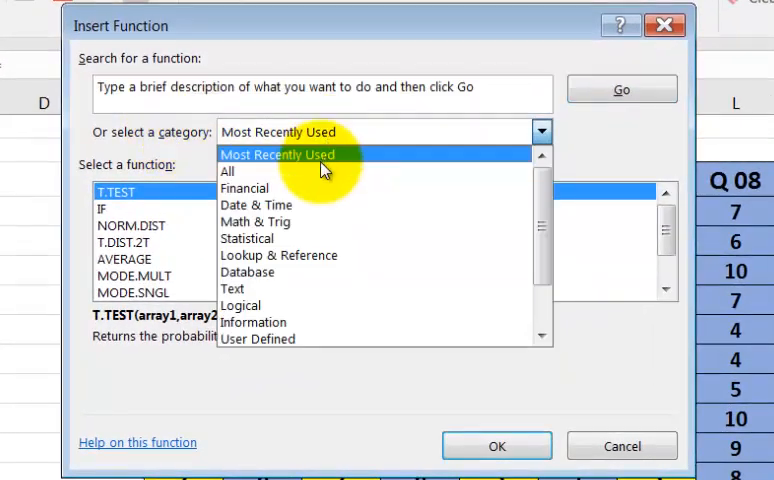
{"action": "left_click", "coordinate": [246, 238]}
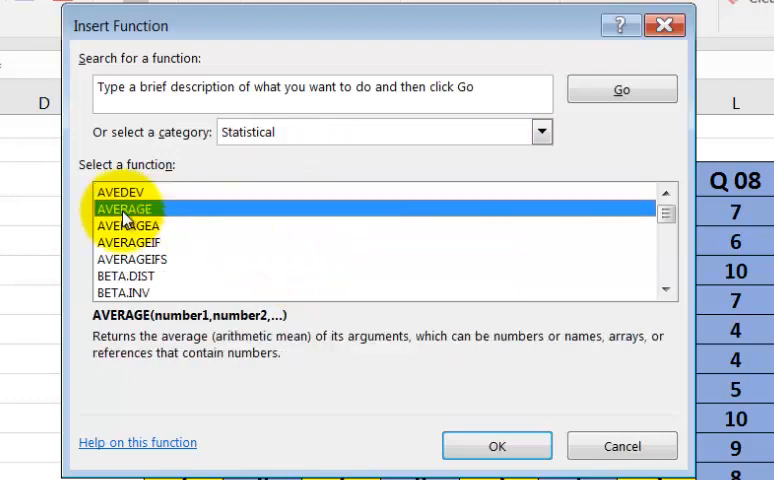
{"action": "left_click", "coordinate": [497, 445]}
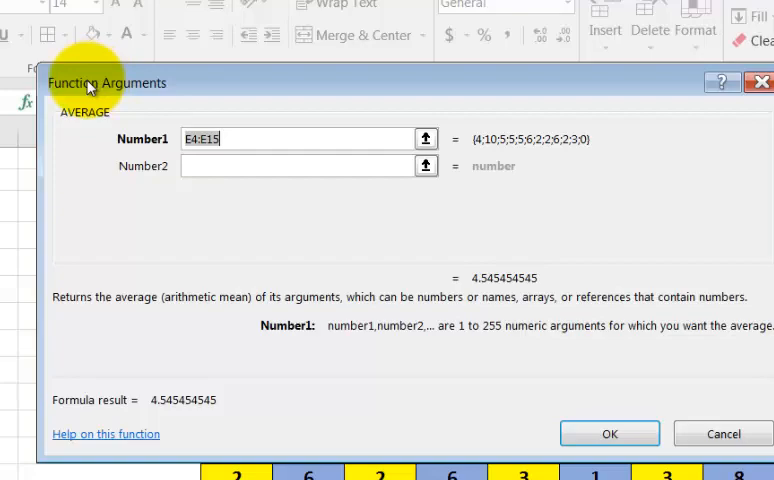
Step: Move the arguments dialog aside and set Number1 to the Q01 scores E4:E14
{"action": "left_click_drag", "start_coordinate": [107, 83], "coordinate": [478, 113]}
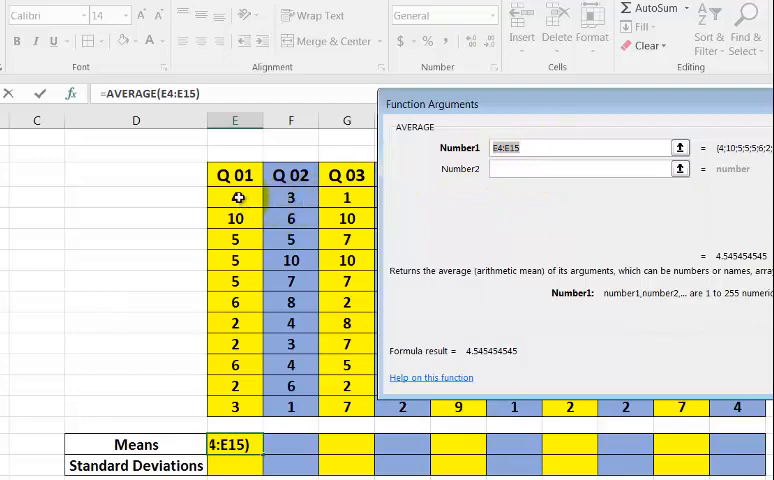
{"action": "left_click_drag", "start_coordinate": [237, 196], "coordinate": [237, 404]}
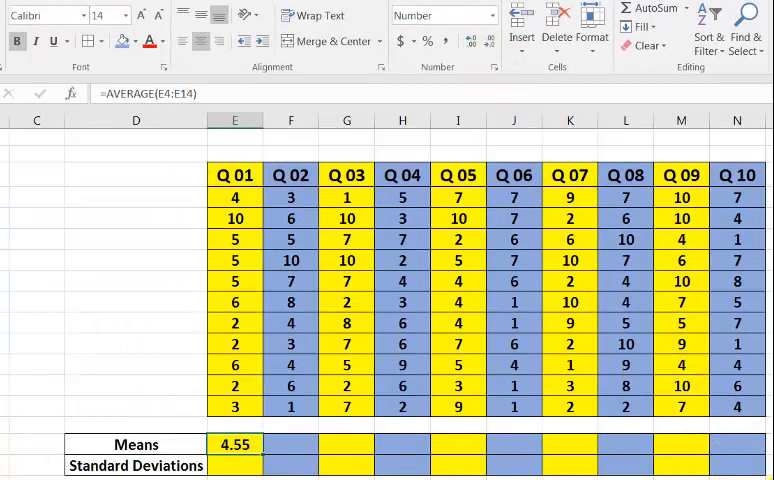
Step: Confirm =AVERAGE(E4:E14) so the Q01 mean shows 4.55
{"action": "left_click", "coordinate": [235, 466]}
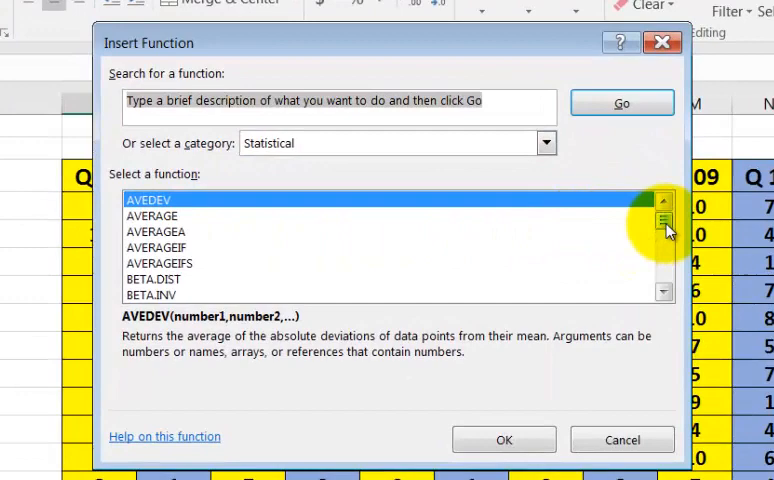
Step: Scroll the Statistical function list to reach STDEV.S for the Q01 Standard Deviations cell
{"action": "scroll", "scroll_direction": "down", "scroll_amount": 3}
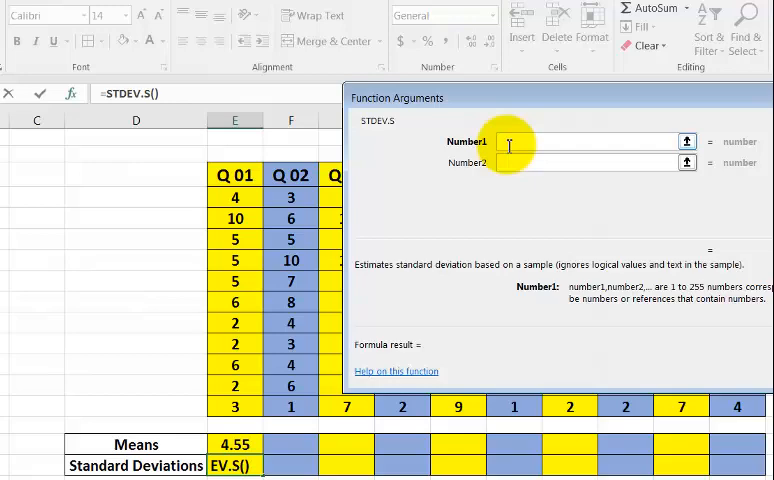
Step: Apply STDEV.S to E4:E14 and round the Q01 standard deviation to 2.38
{"action": "left_click_drag", "start_coordinate": [234, 196], "coordinate": [234, 218]}
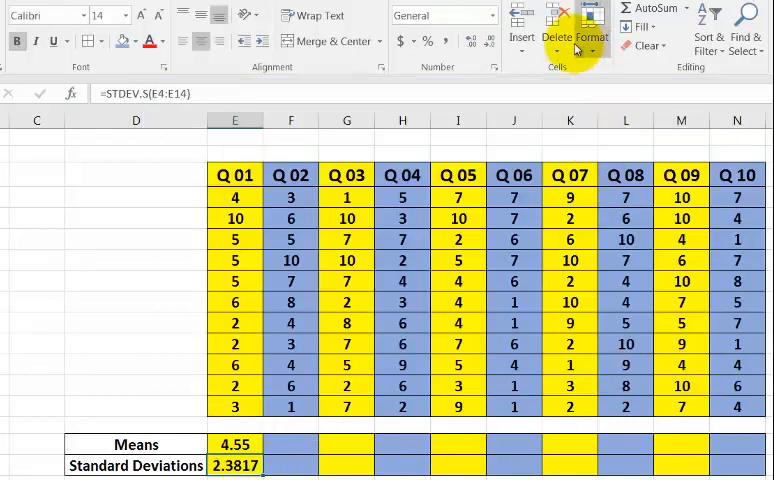
{"action": "left_click", "coordinate": [490, 42]}
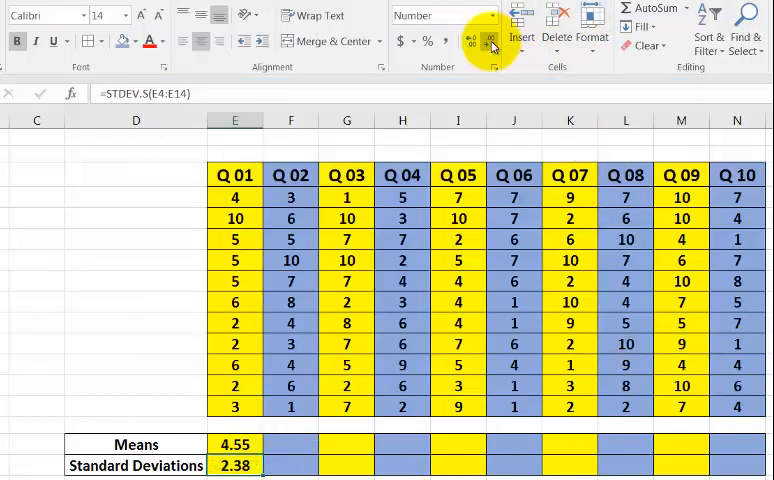